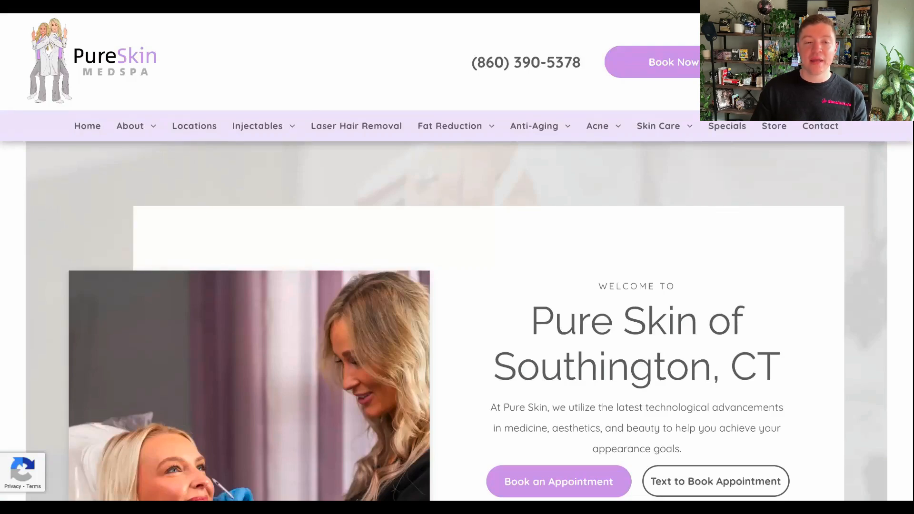
Scroll the Pure Skin homepage past Specials and Gift Cards to the Contact Us Today form.
click(257, 125)
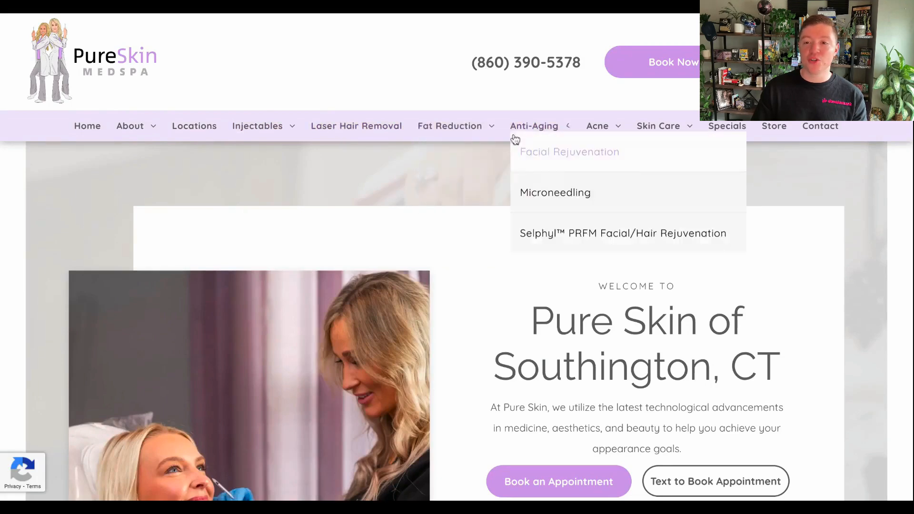
mouse_move(471, 294)
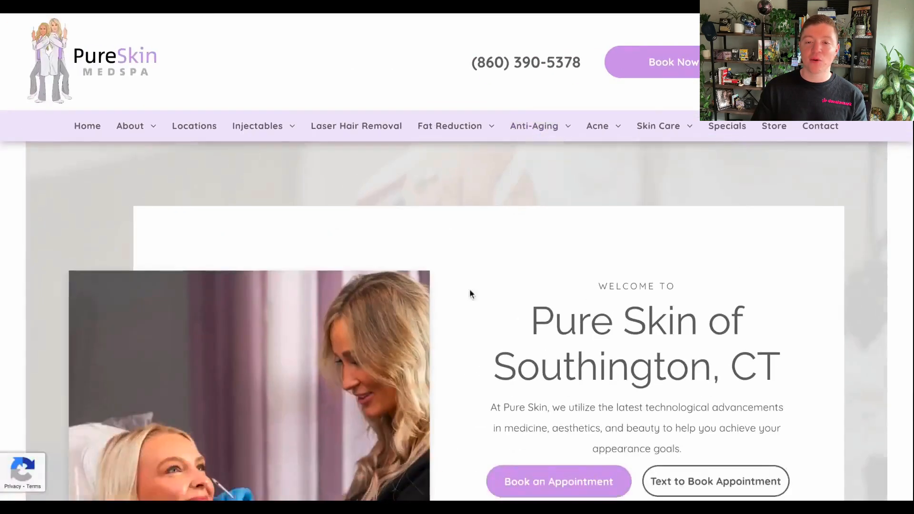
scroll(down, 3)
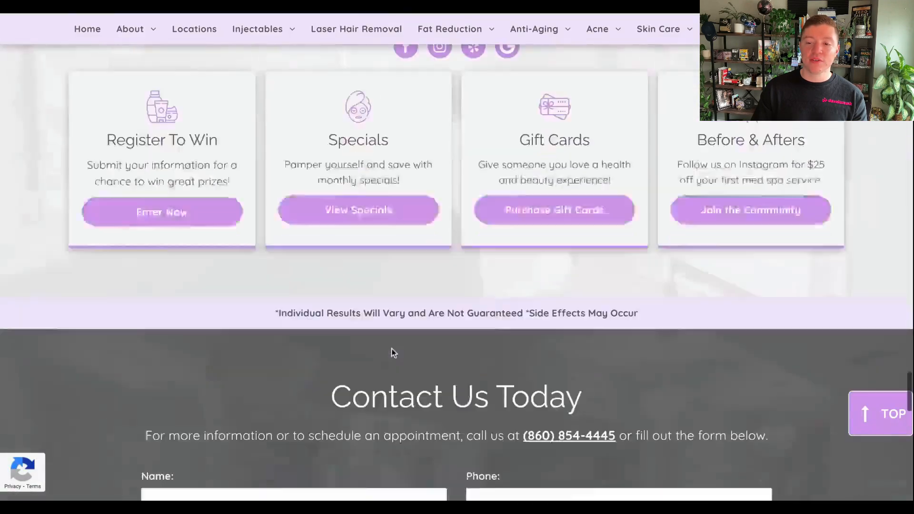
scroll(down, 3)
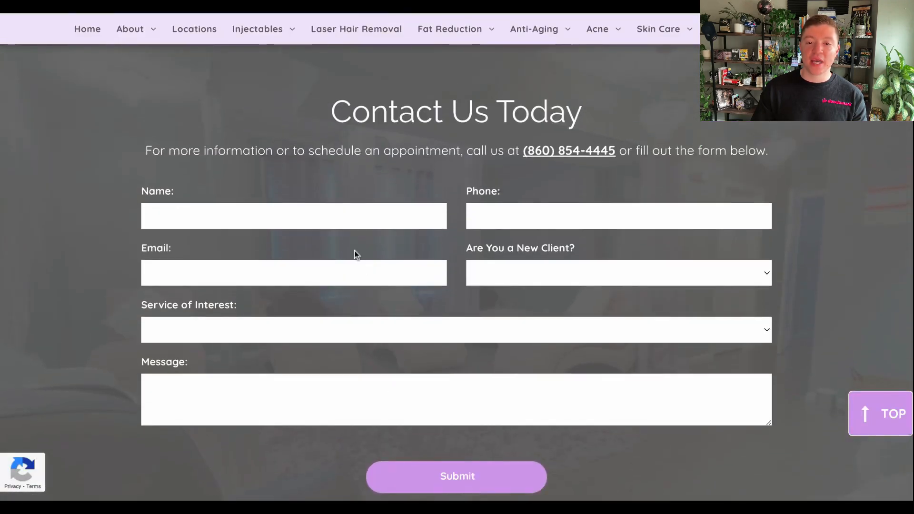
scroll(down, 3)
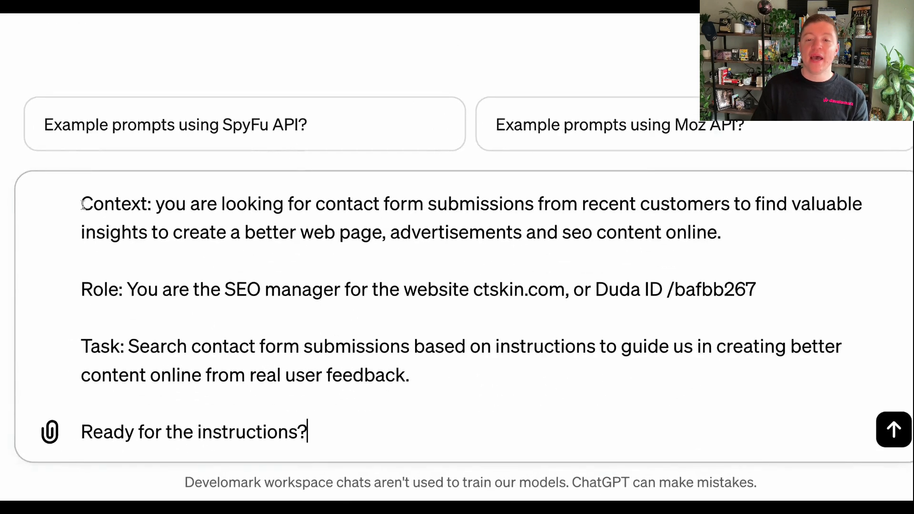
drag(80, 203, 721, 232)
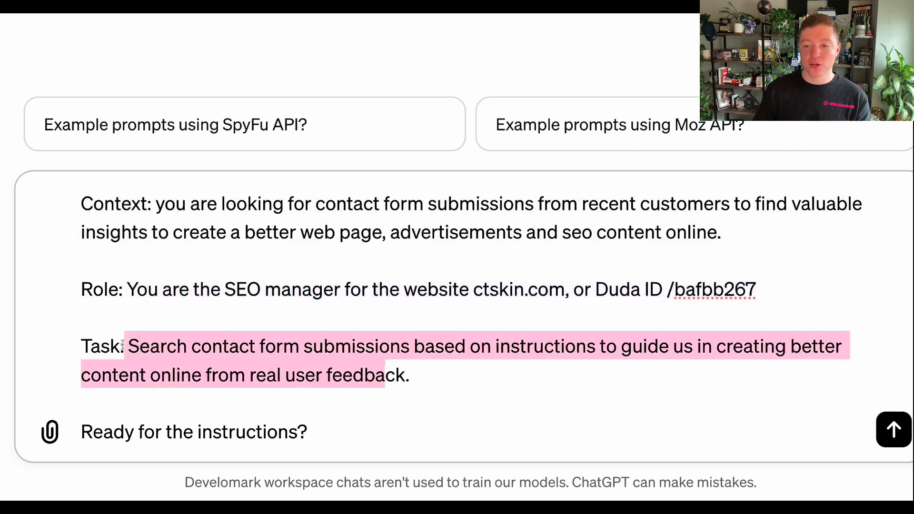
click(443, 378)
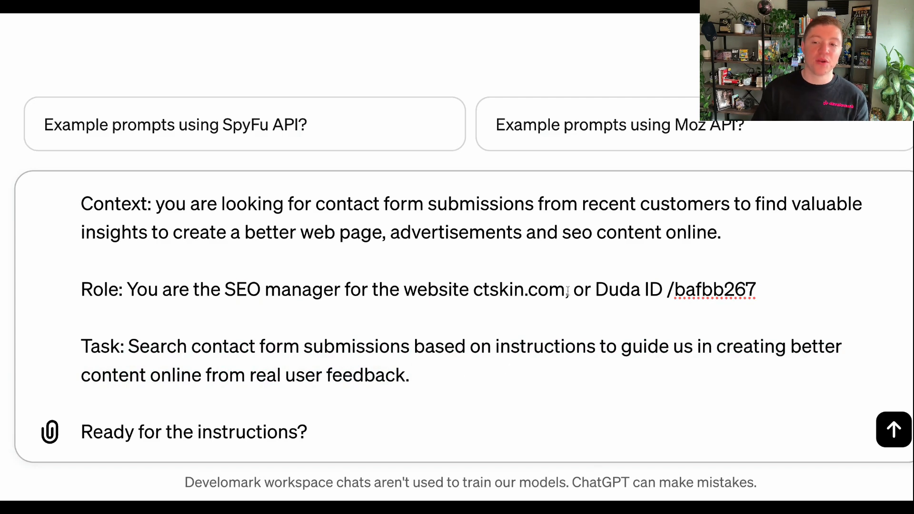
drag(594, 289, 755, 290)
text(duda)
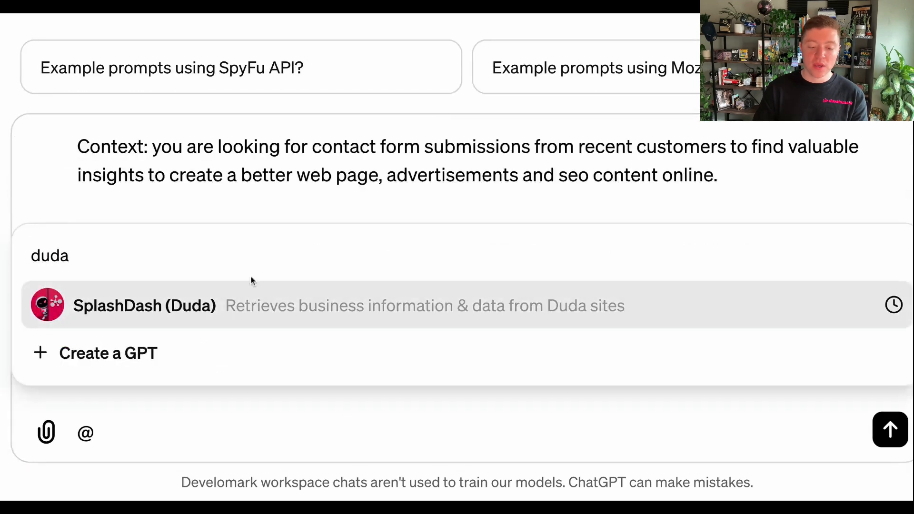
click(144, 305)
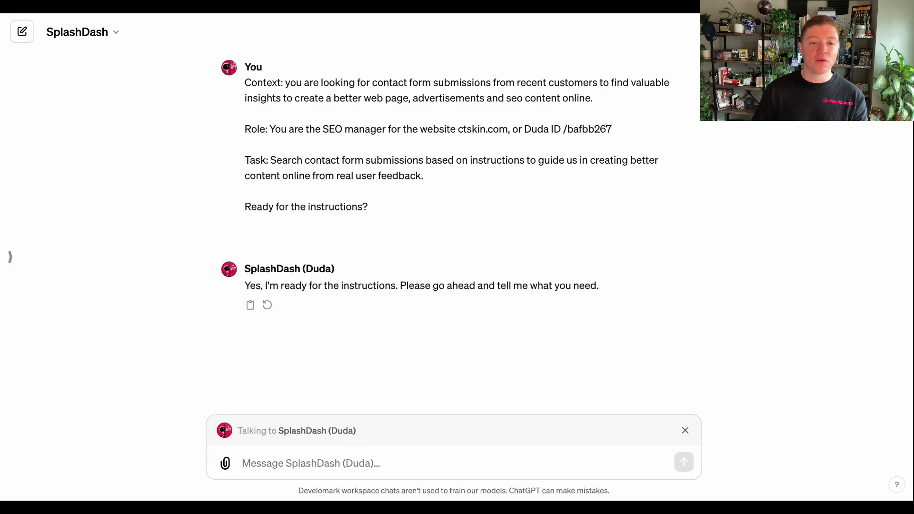
Send the botox contact-form extraction request for 01/01/2024–01/07/2024 without names or contact details.
text(Extract all submissions from contact forms on the website within a specified date range that mention "botox". Only include the "message" don't include personal details. The date range 01/01/2024 - 01/07/2024. In your response please do not include any names, contact information.)
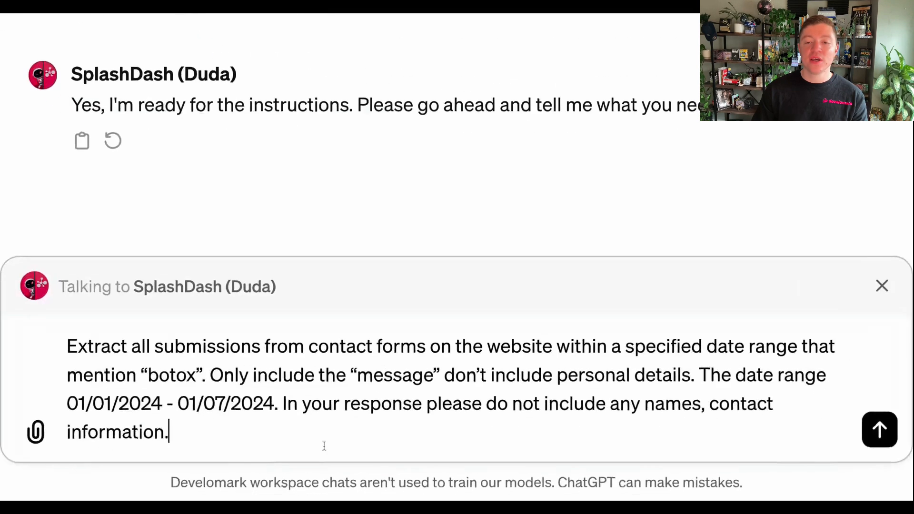
drag(316, 346, 472, 346)
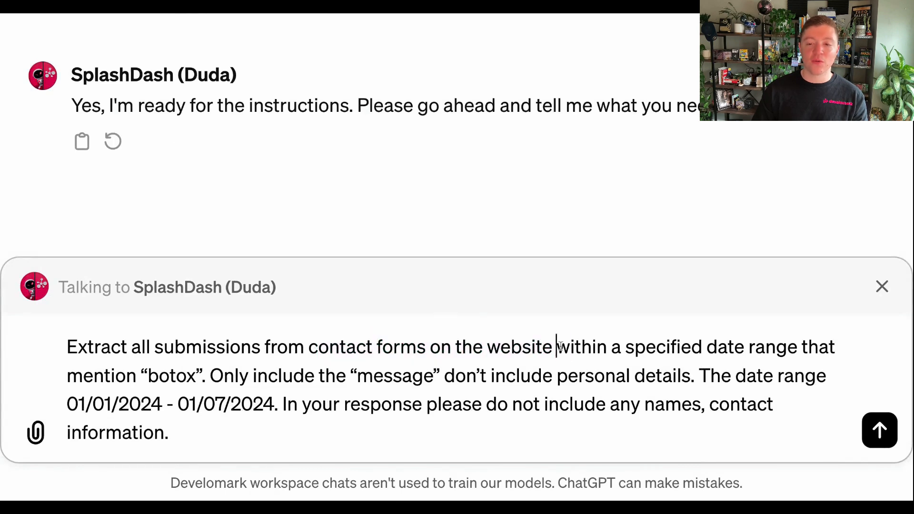
drag(557, 346, 799, 346)
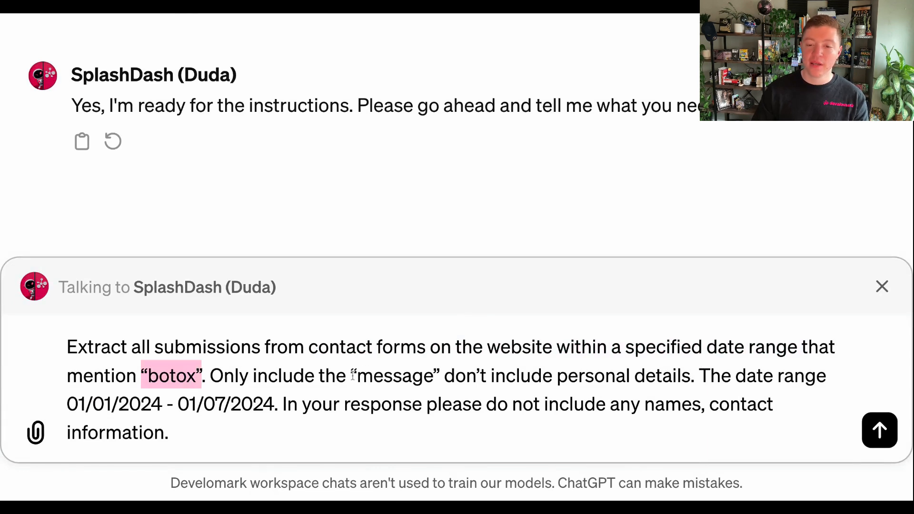
drag(441, 375, 679, 375)
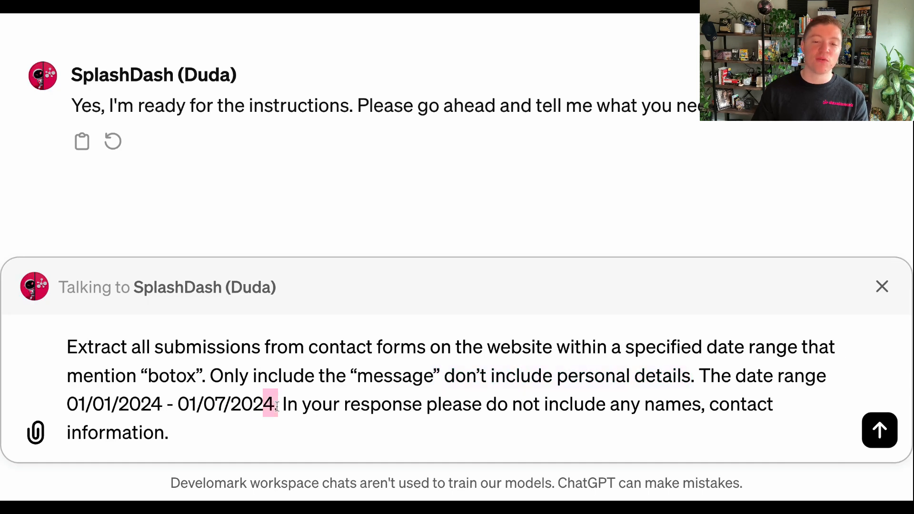
click(878, 430)
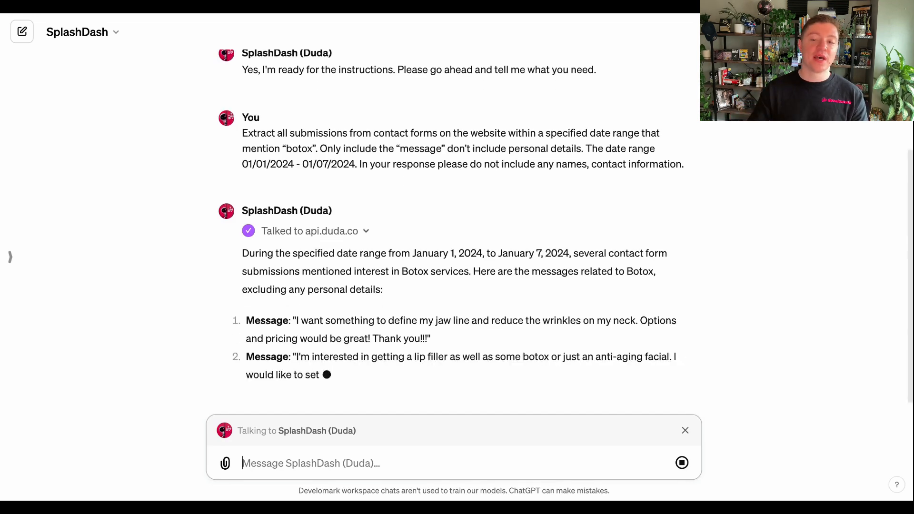
Scroll through SplashDash's anonymised January 1–7 botox messages and interest summary.
scroll(down, 3)
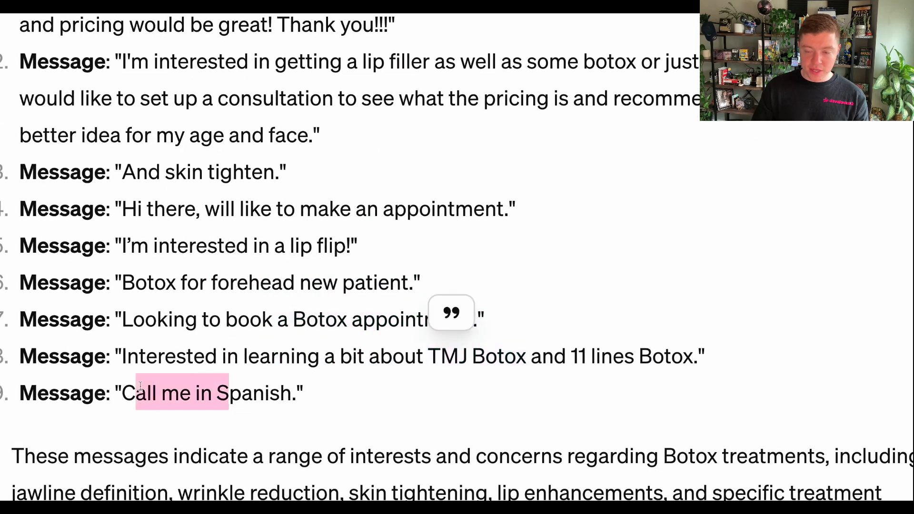
scroll(down, 3)
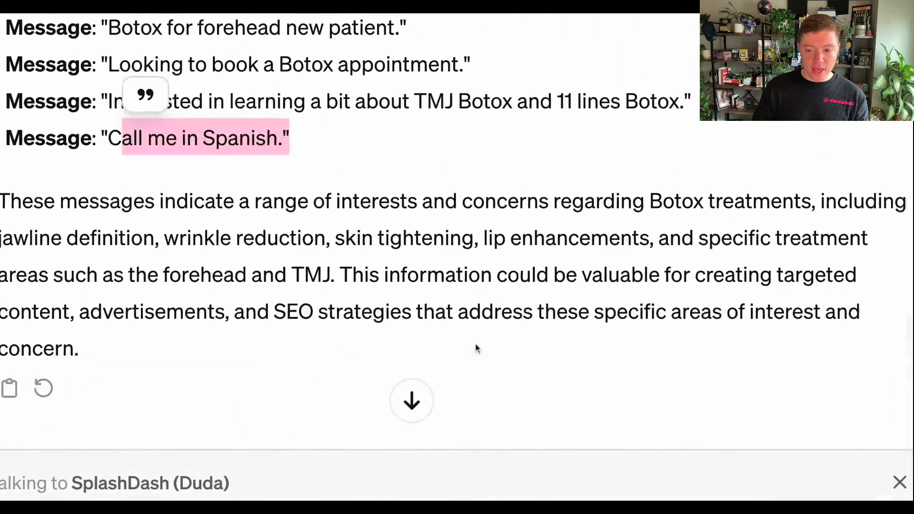
scroll(down, 3)
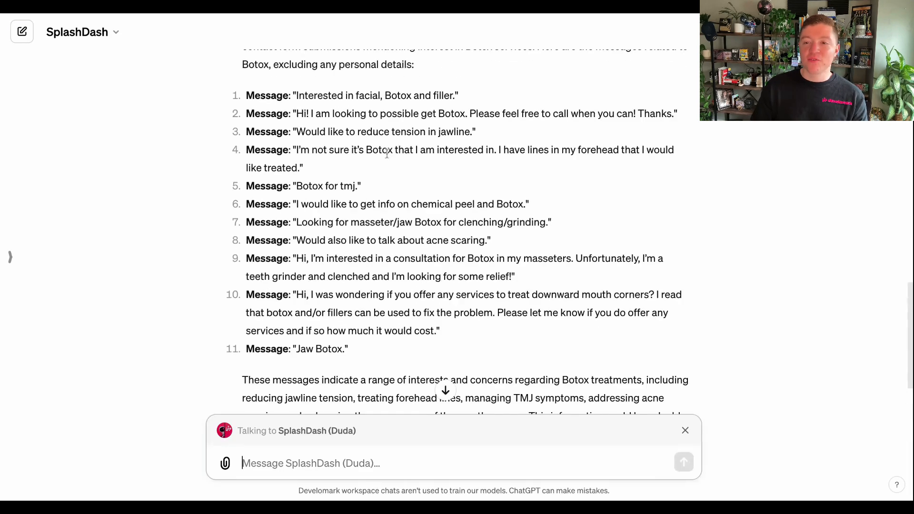
mouse_move(455, 216)
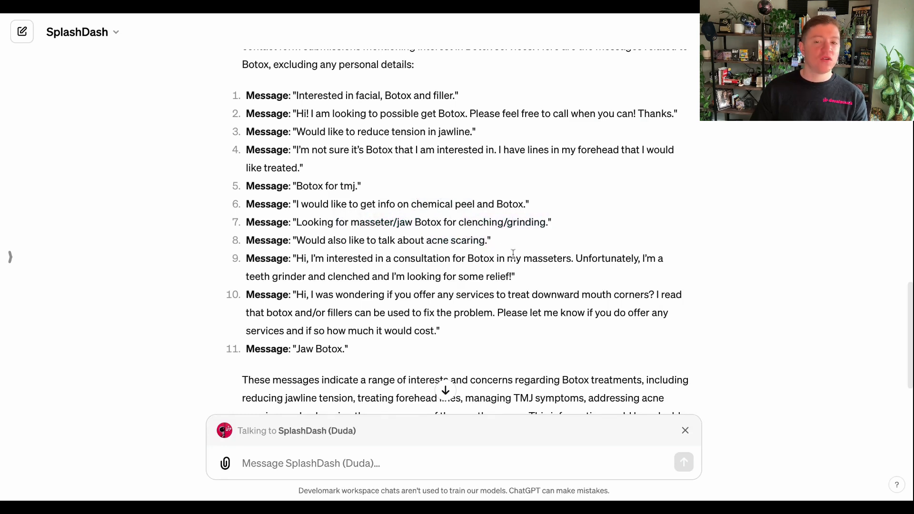
mouse_move(516, 253)
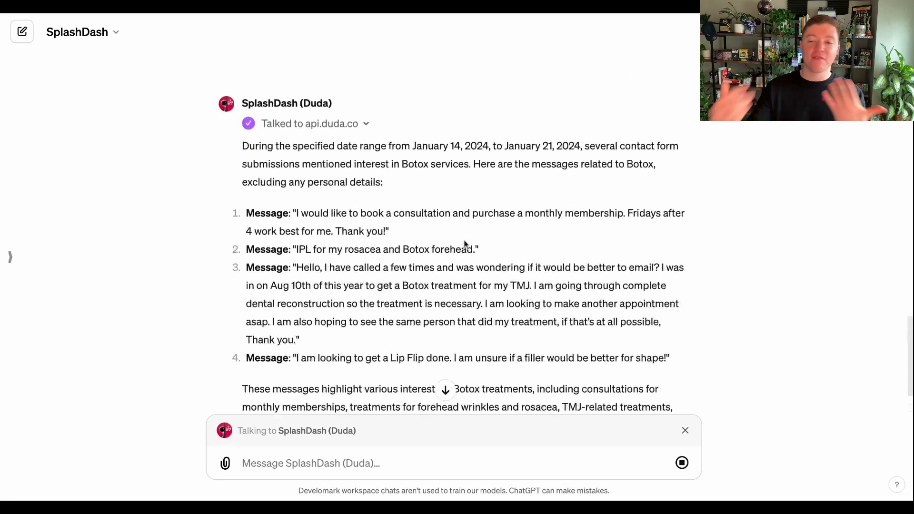
Read the four January 14–21 botox messages returned by SplashDash.
scroll(down, 3)
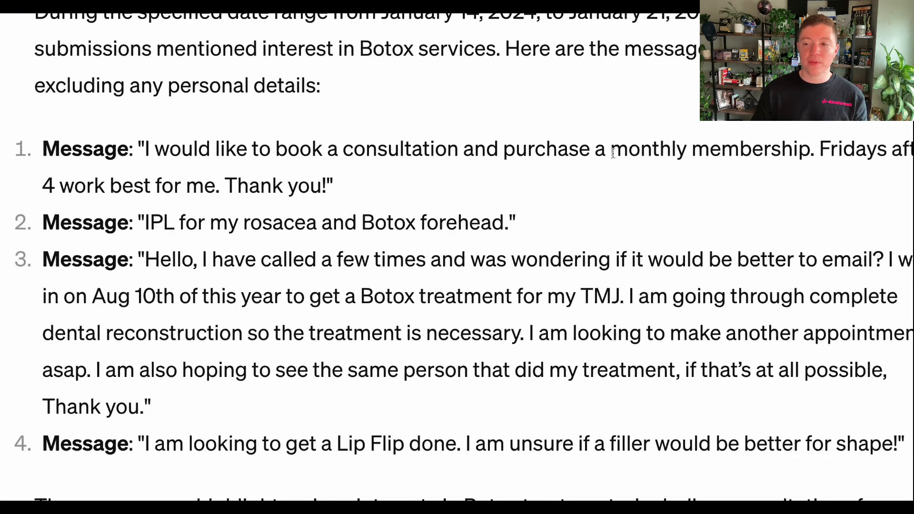
drag(612, 149, 810, 148)
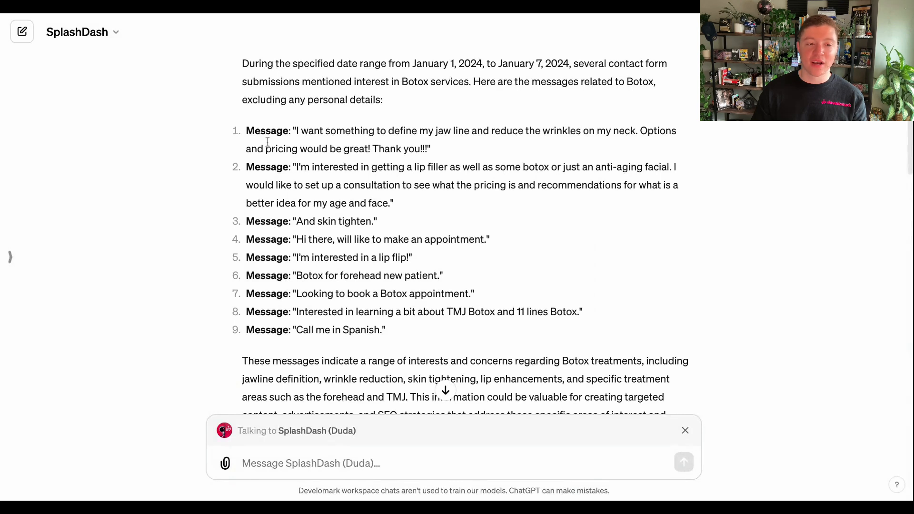
Quote the first botox message list and ask SplashDash to recommend FAQs for the website.
drag(245, 131, 385, 330)
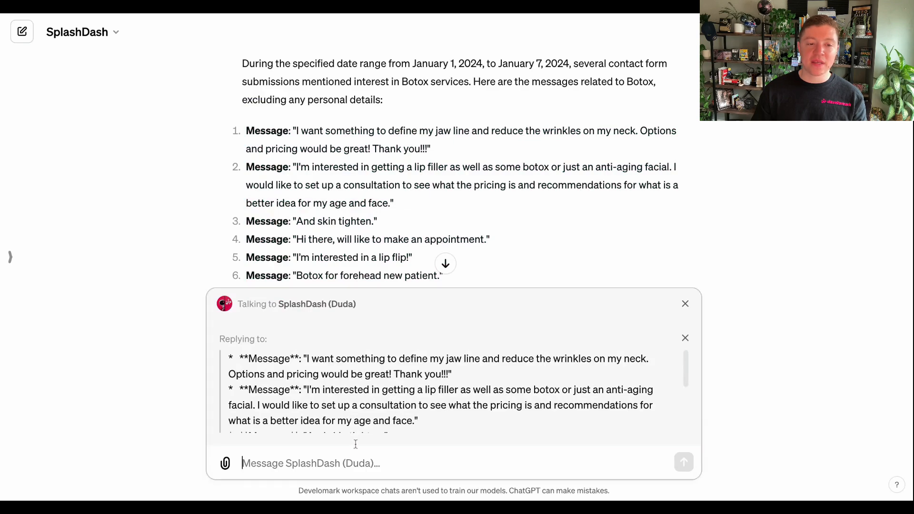
click(683, 462)
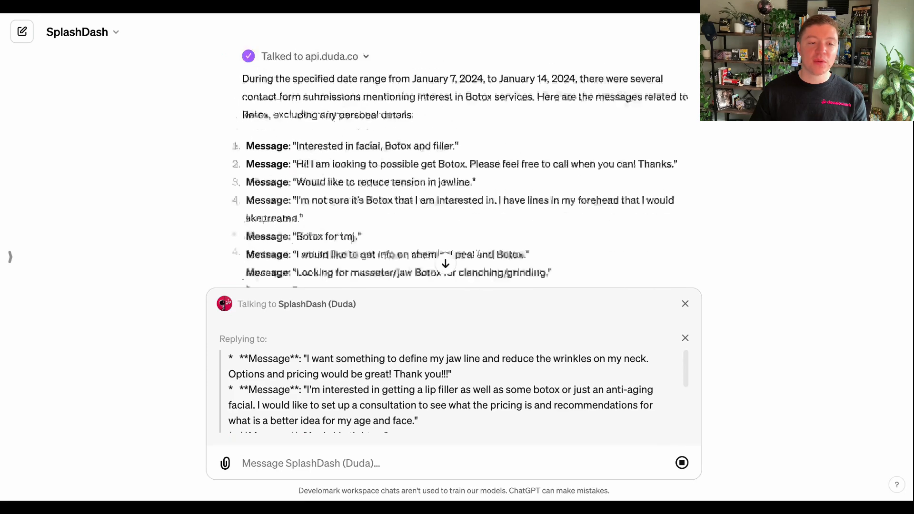
text(Based on this data recommend frequently asked questions that we can add to the website. When referencing the data, bold your response.)
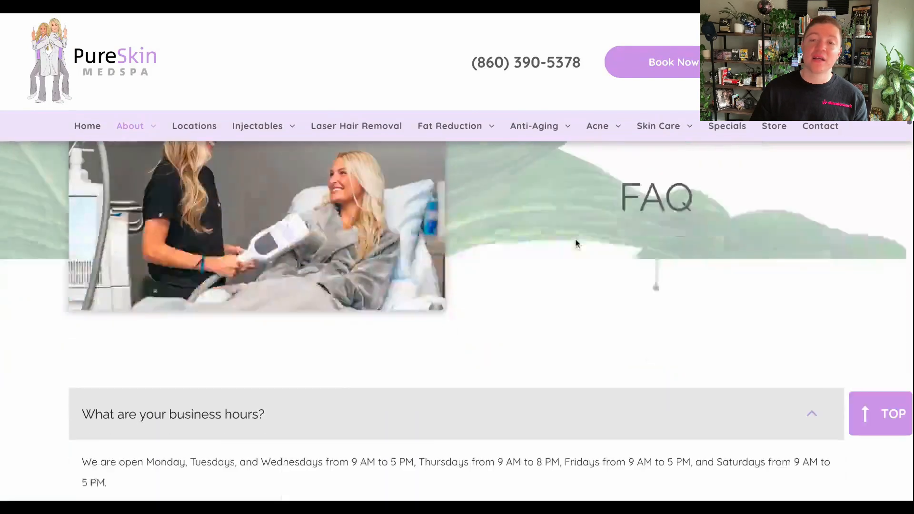
Scroll the FAQ page and expand 'Do you participate in continuing education?'.
scroll(down, 3)
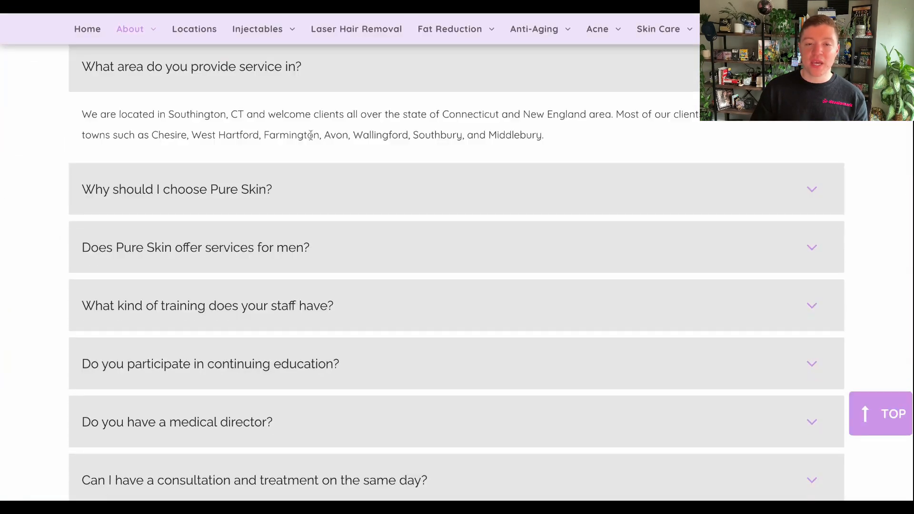
scroll(down, 3)
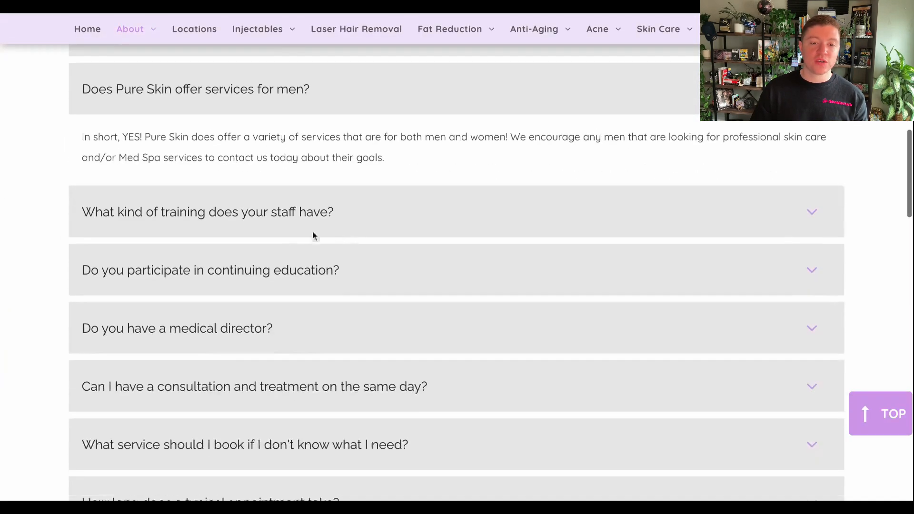
click(233, 269)
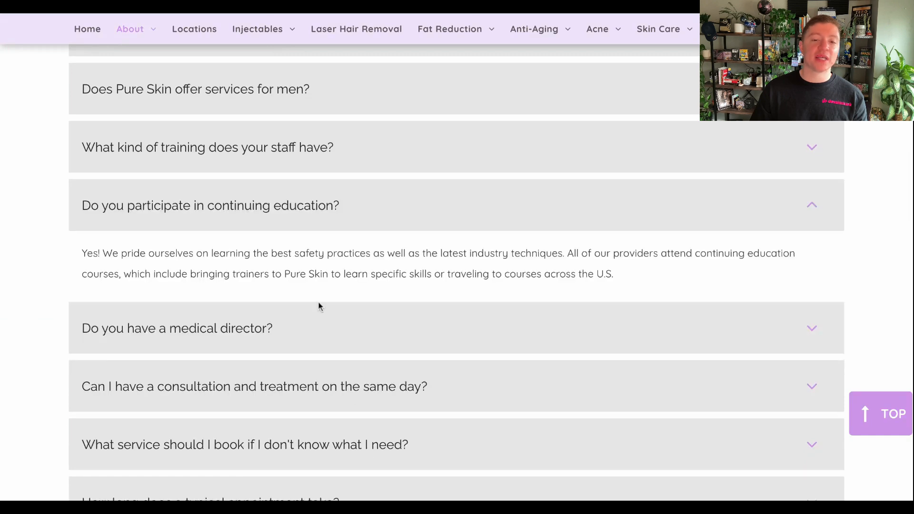
mouse_move(276, 335)
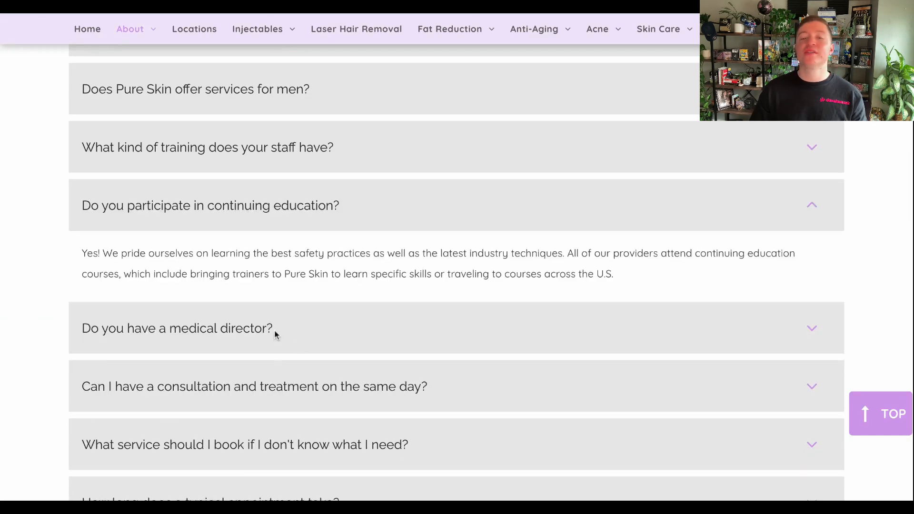
mouse_move(280, 332)
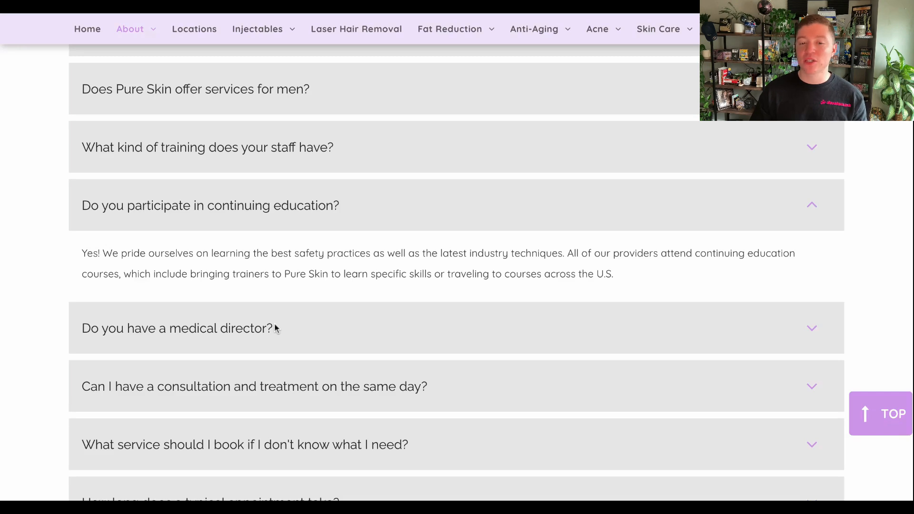
mouse_move(284, 327)
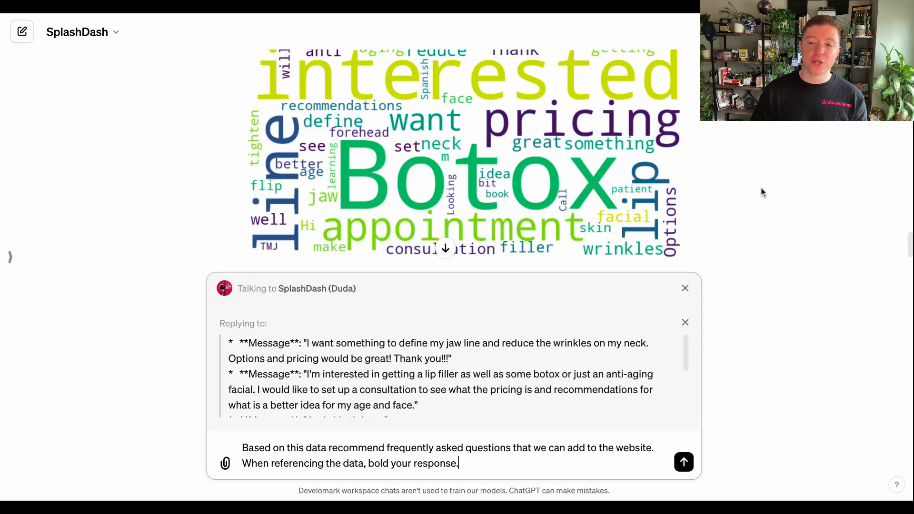
mouse_move(451, 495)
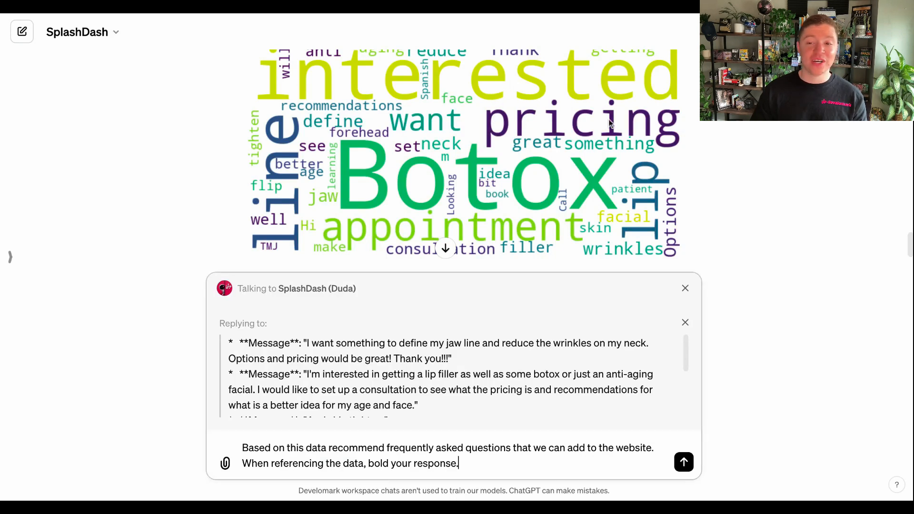
mouse_move(294, 137)
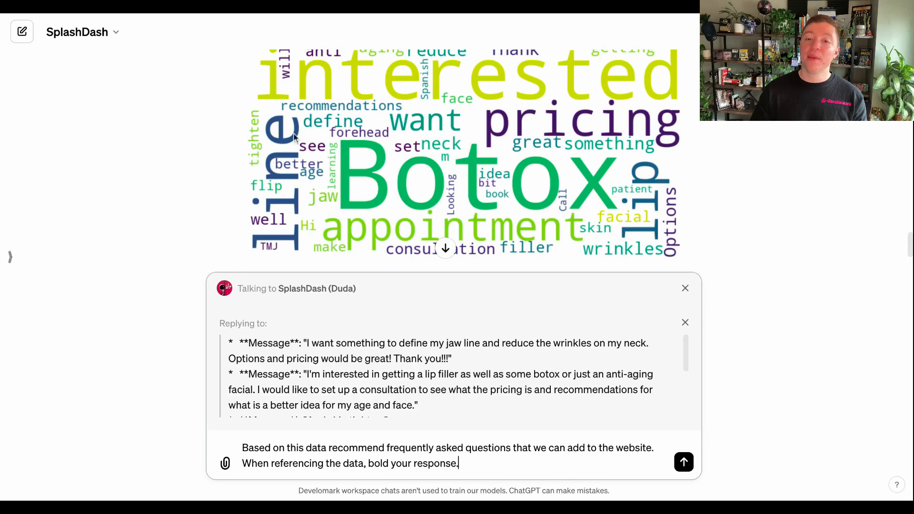
mouse_move(285, 145)
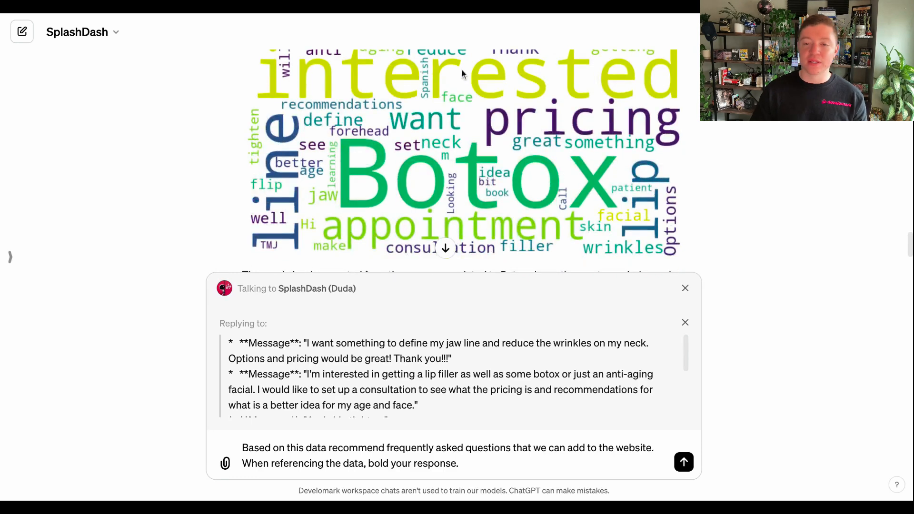
mouse_move(382, 262)
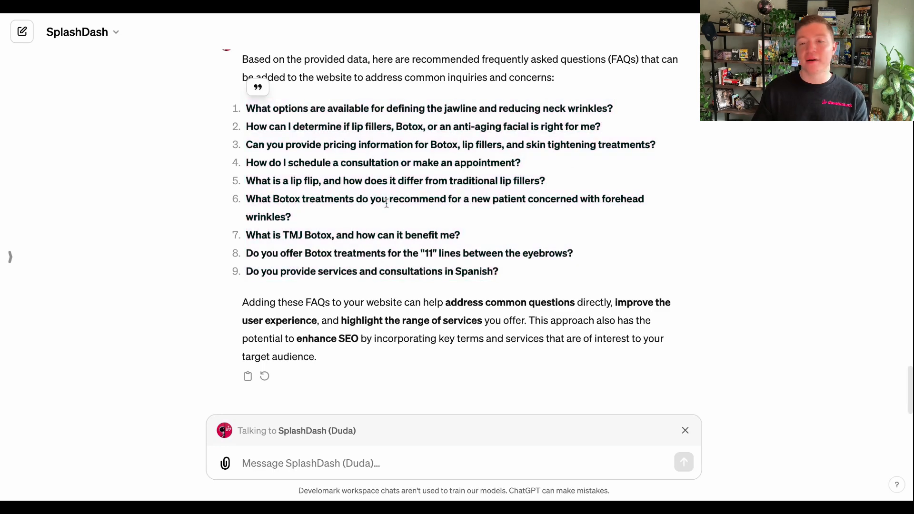
Ask SplashDash for blog articles based on the lead data and read the eight topics.
text(Based on this data recommend blog articles that we can add to the website. When referencing the data, bold your response.)
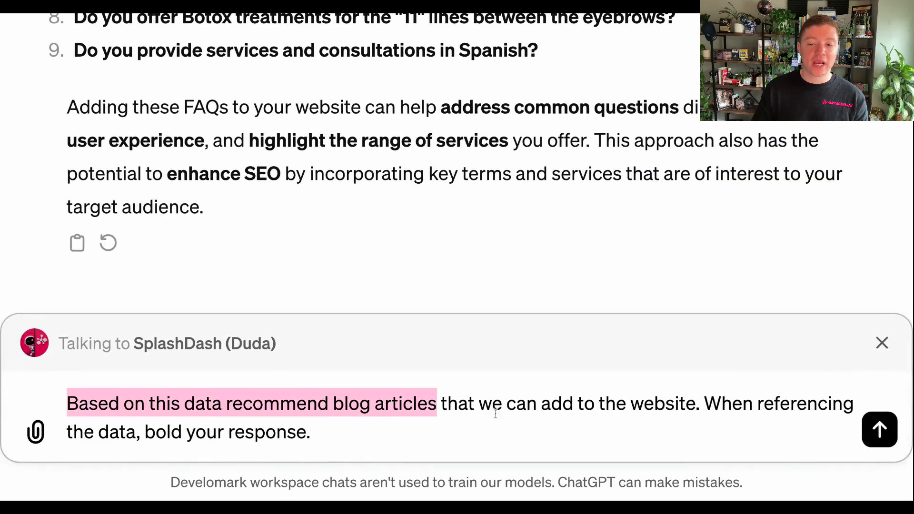
click(878, 429)
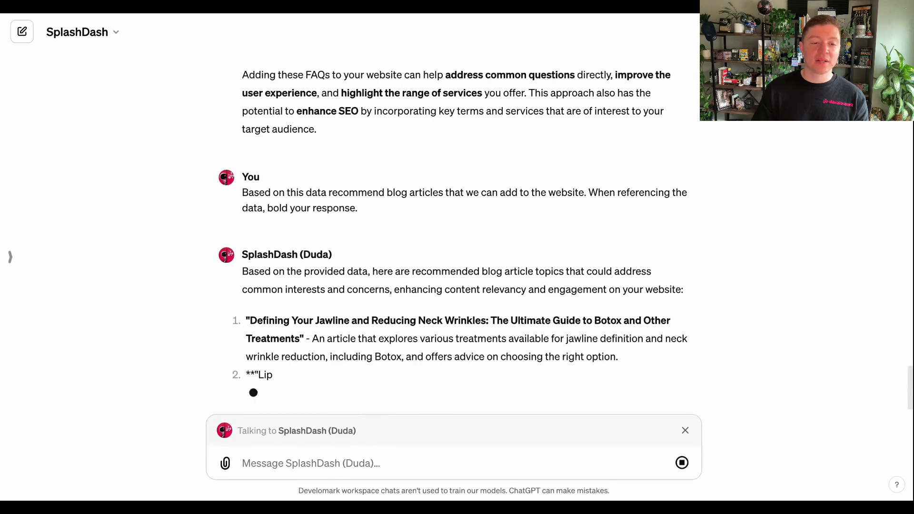
scroll(down, 3)
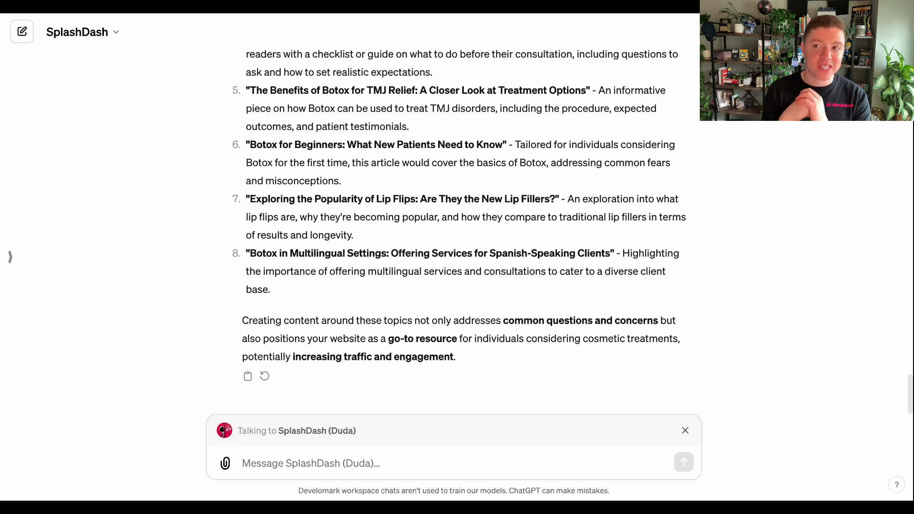
click(310, 463)
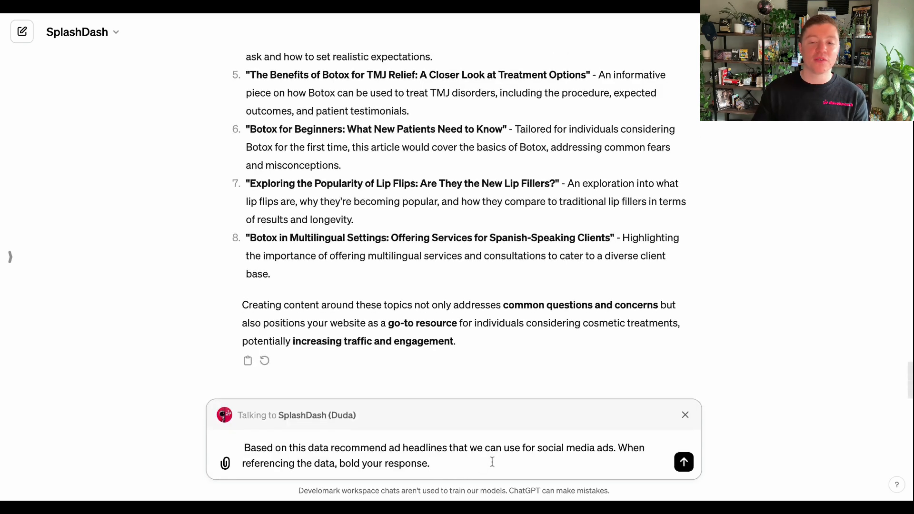
Send the social media ad headline request and receive eight headlines.
click(684, 462)
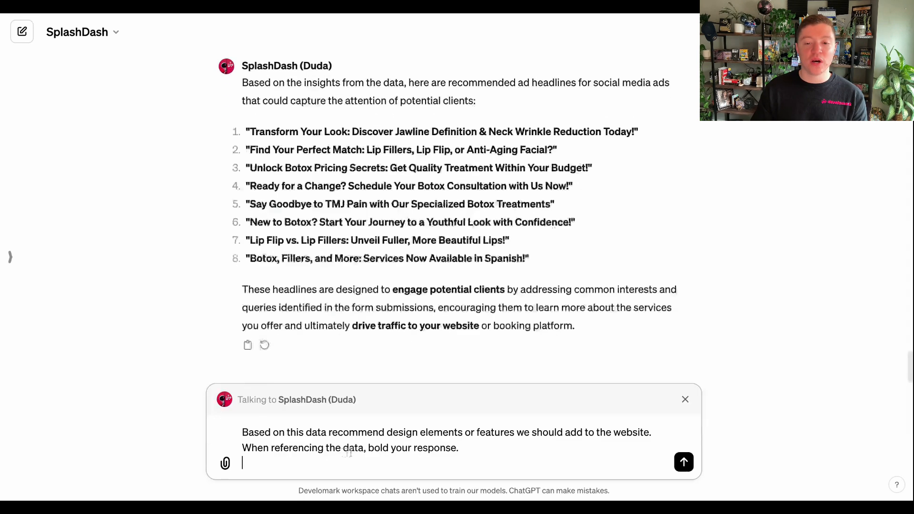
Send the design elements request and read the eight suggested website features.
click(683, 461)
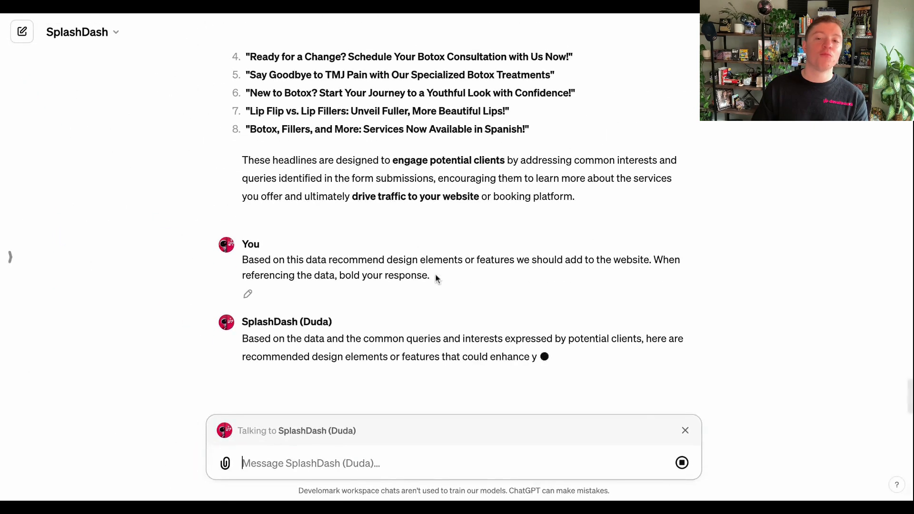
scroll(down, 3)
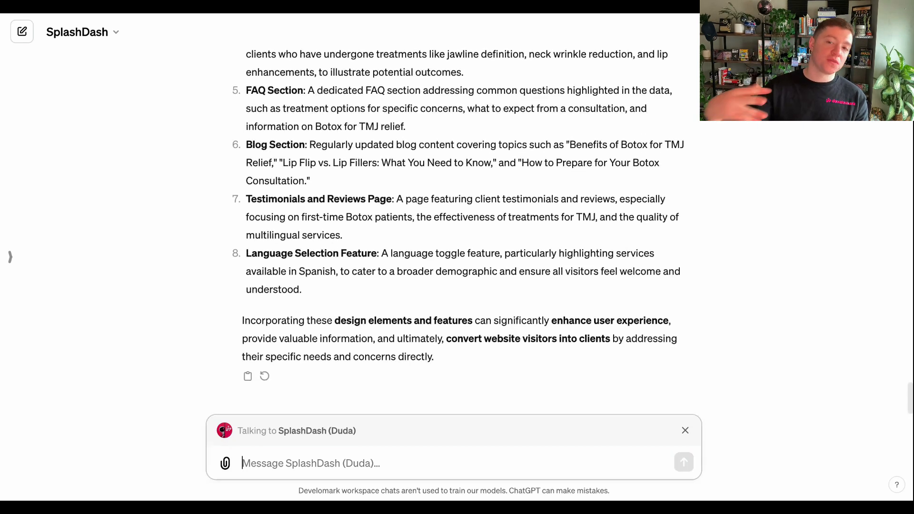
Send a prompt asking for an analysis of what is coming through the customer's leads.
text(Based on this data provide the customer with analysis of what is coming through their site in terms of leads. When referencing the data, bold your response.)
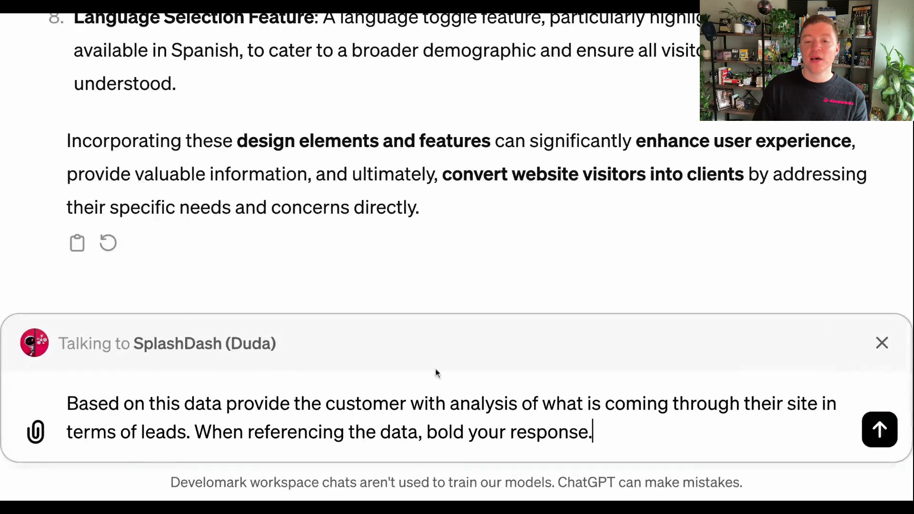
mouse_move(466, 352)
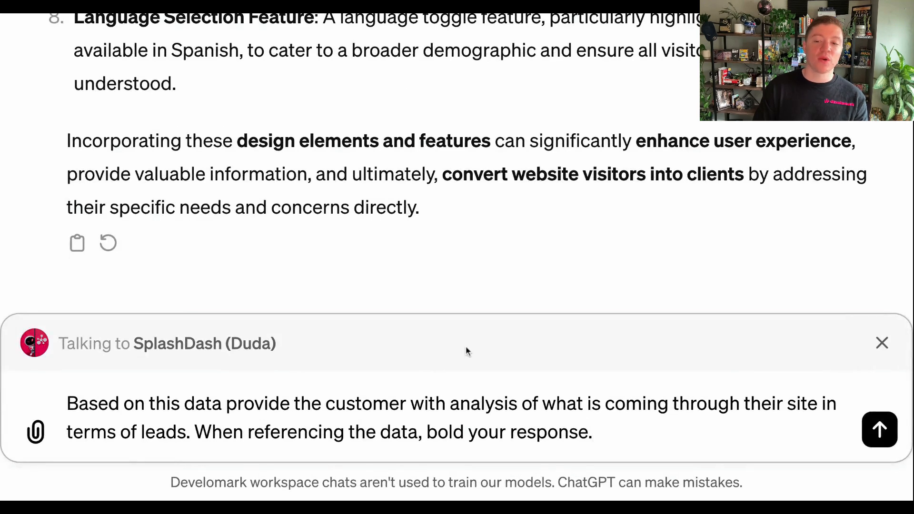
click(879, 430)
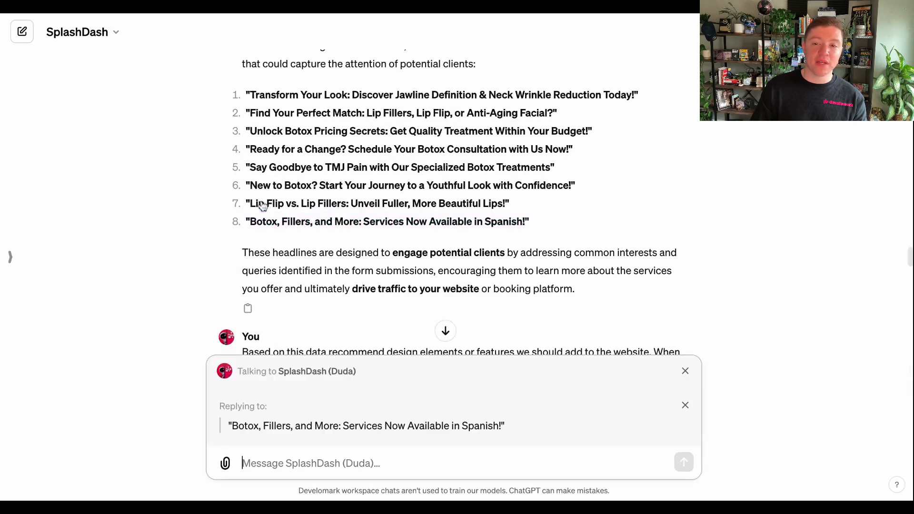
Send a request to create a DALLE image from the quoted Spanish-services headline.
text(Using DALLE create of an image lo)
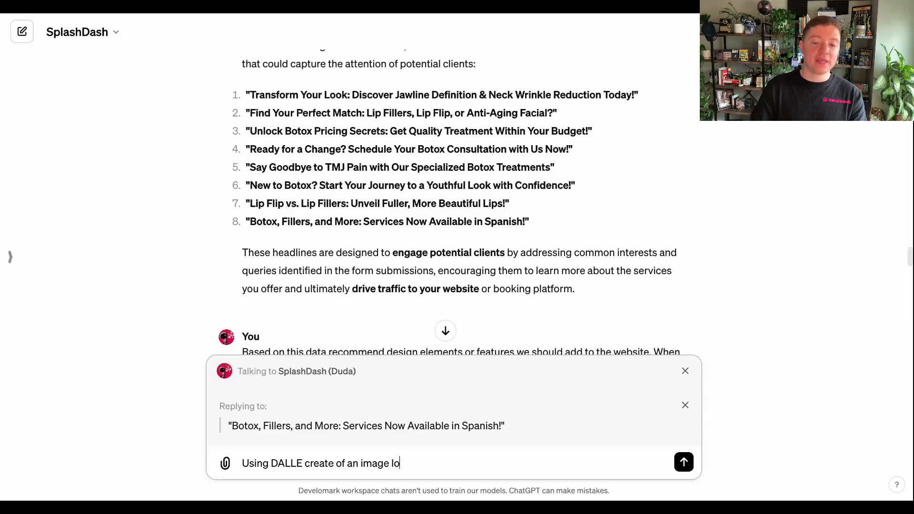
click(683, 463)
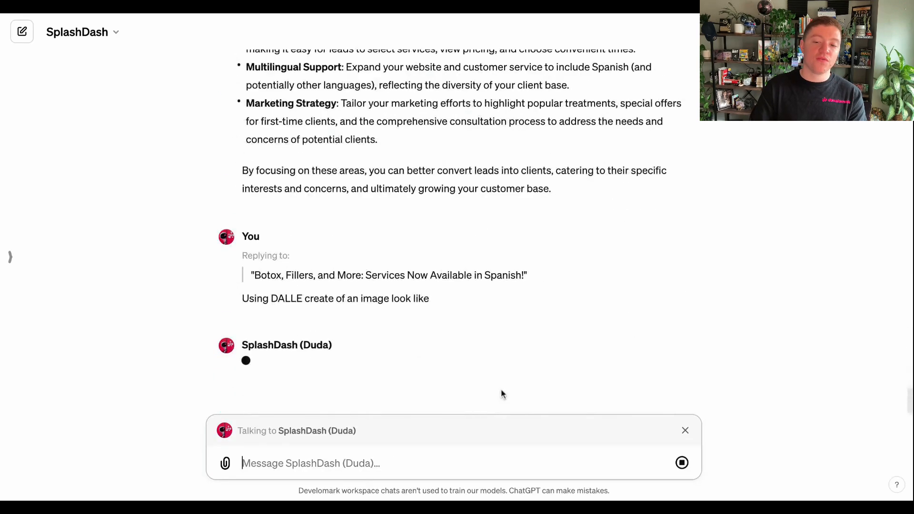